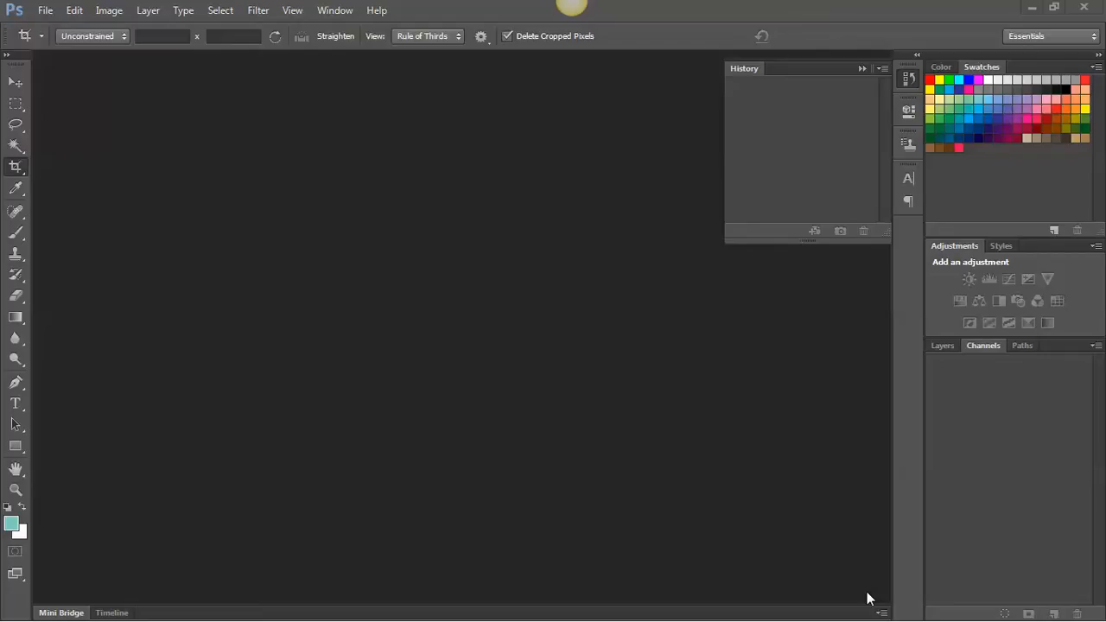
pyautogui.moveTo(411, 311)
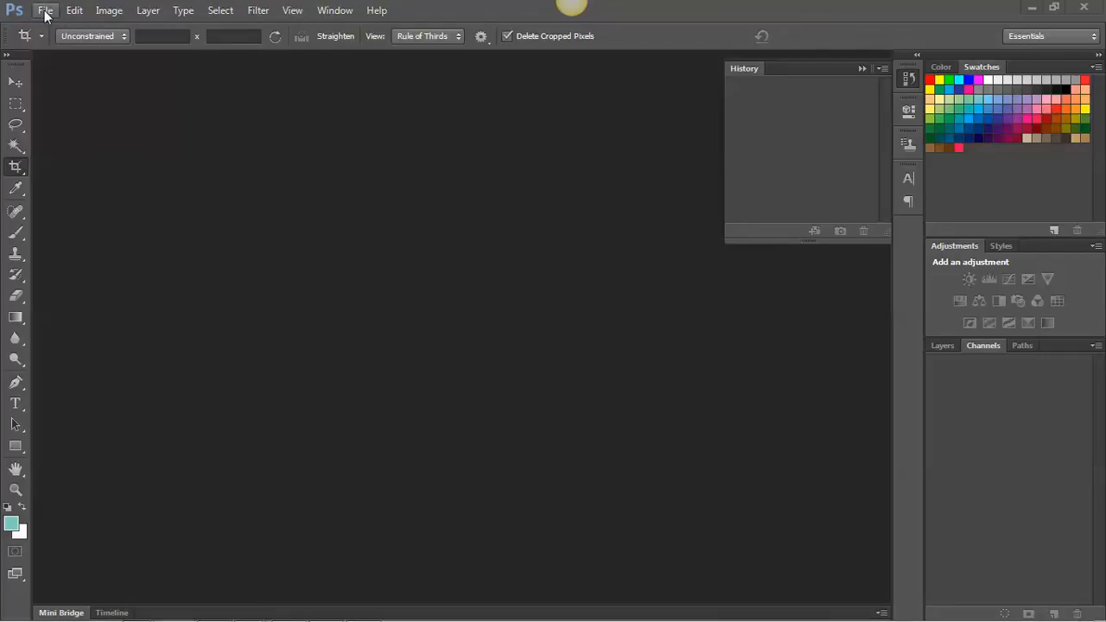
# Open the honitonlace.jpg photo from the lace folder via File > Open
pyautogui.click(45, 10)
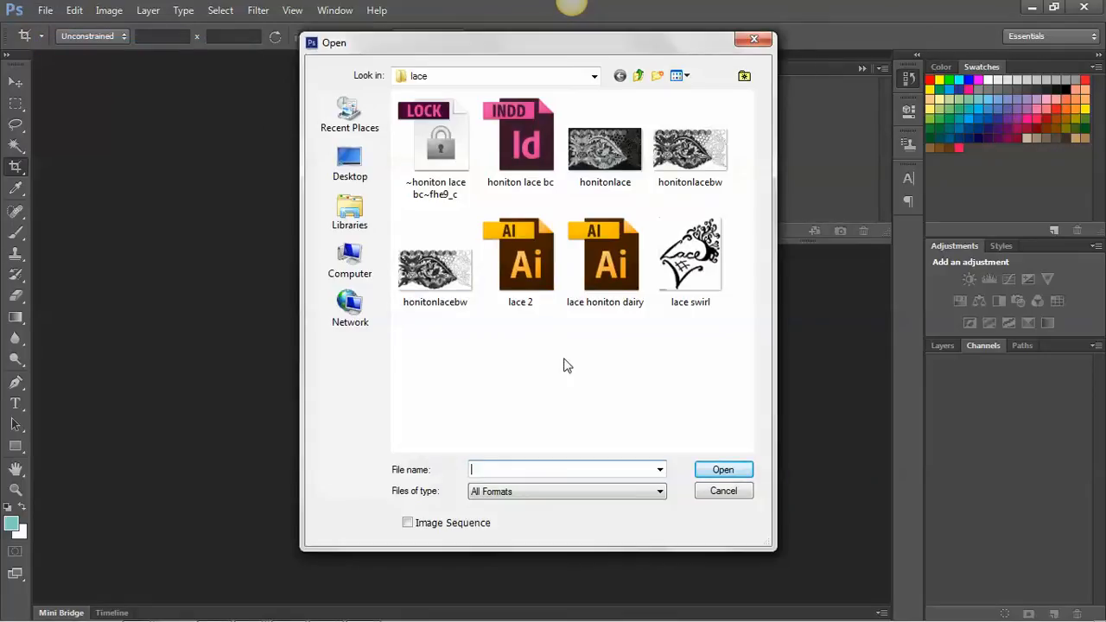
pyautogui.click(605, 142)
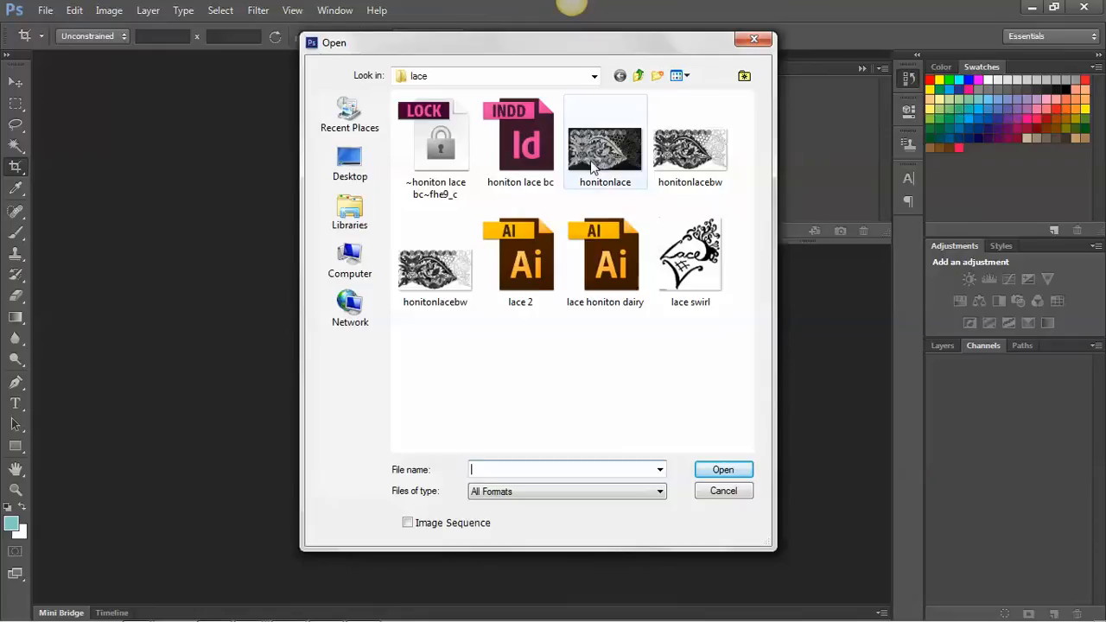
pyautogui.doubleClick(604, 142)
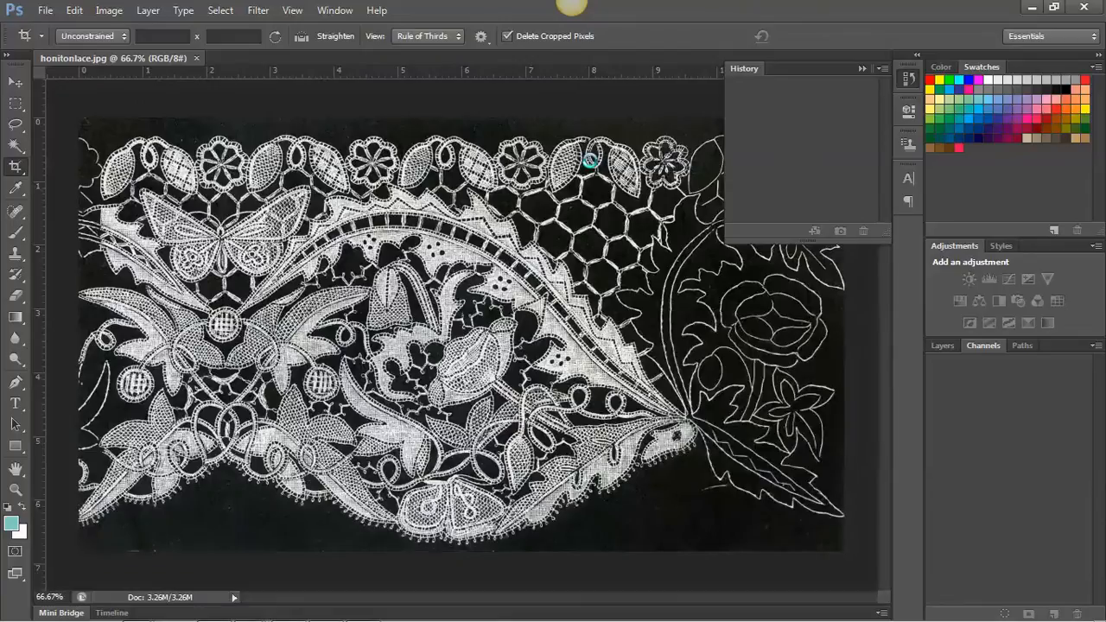
# Convert the lace photo to Grayscale mode and discard its colour information
pyautogui.click(981, 346)
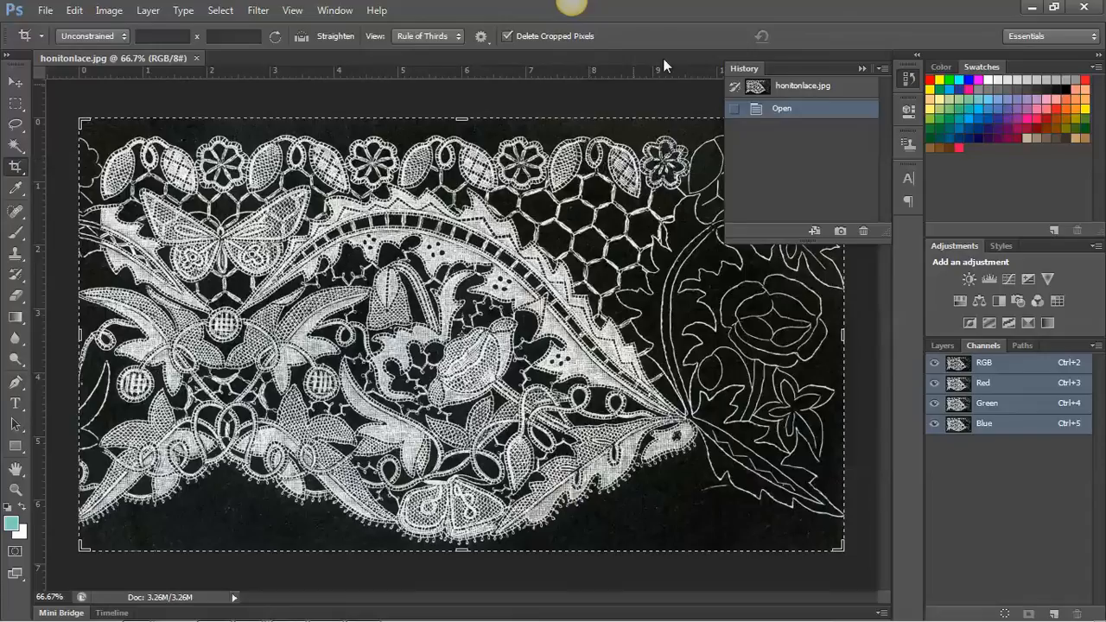
pyautogui.moveTo(612, 279)
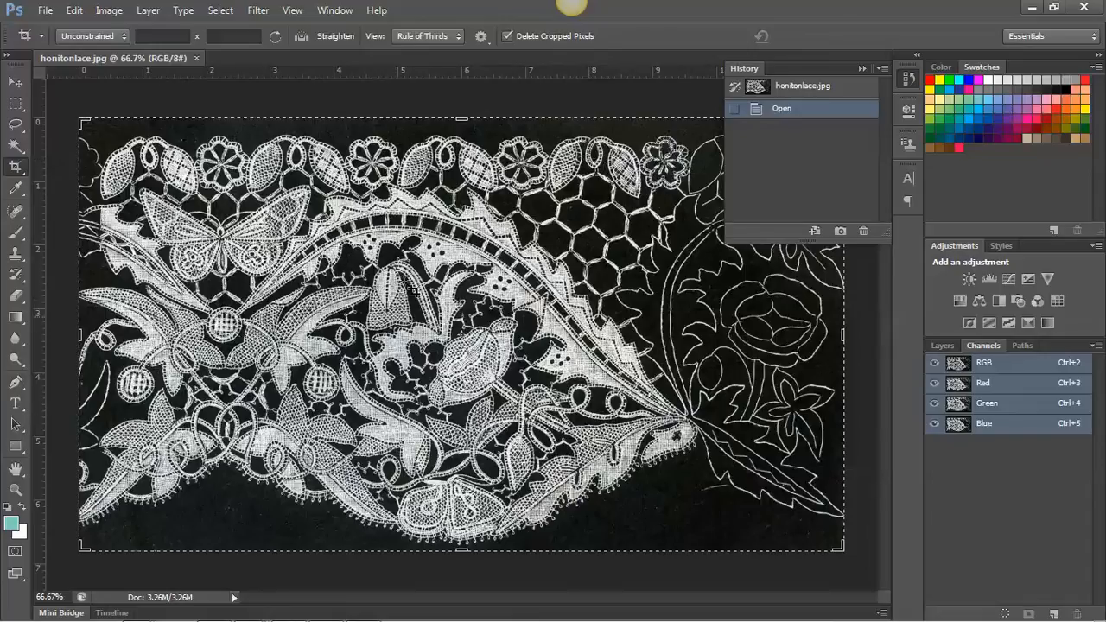
pyautogui.moveTo(557, 370)
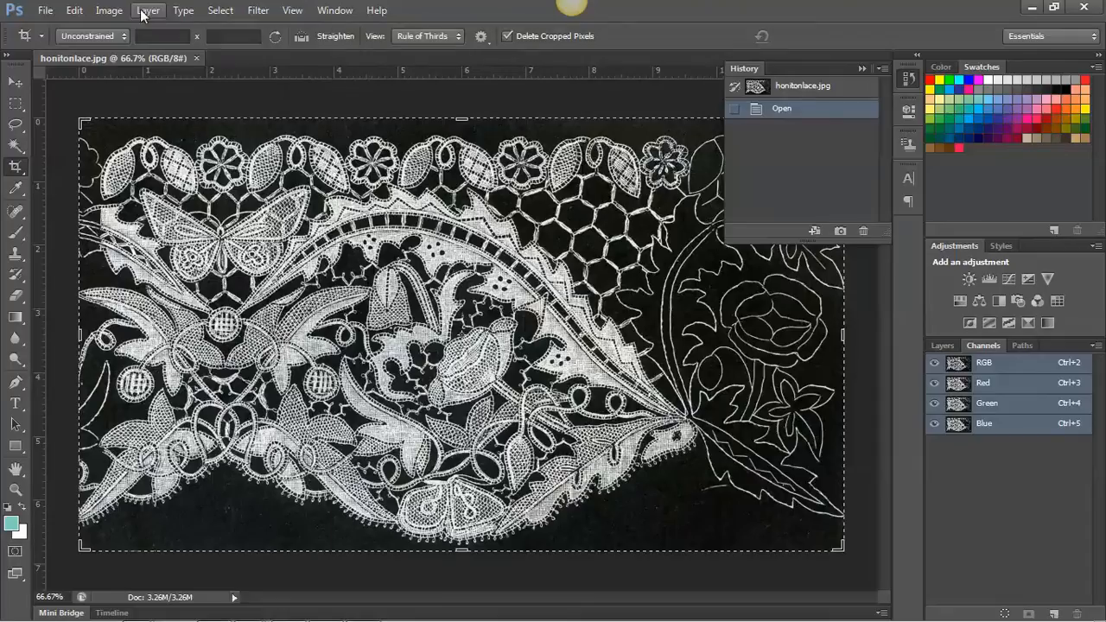
pyautogui.click(107, 11)
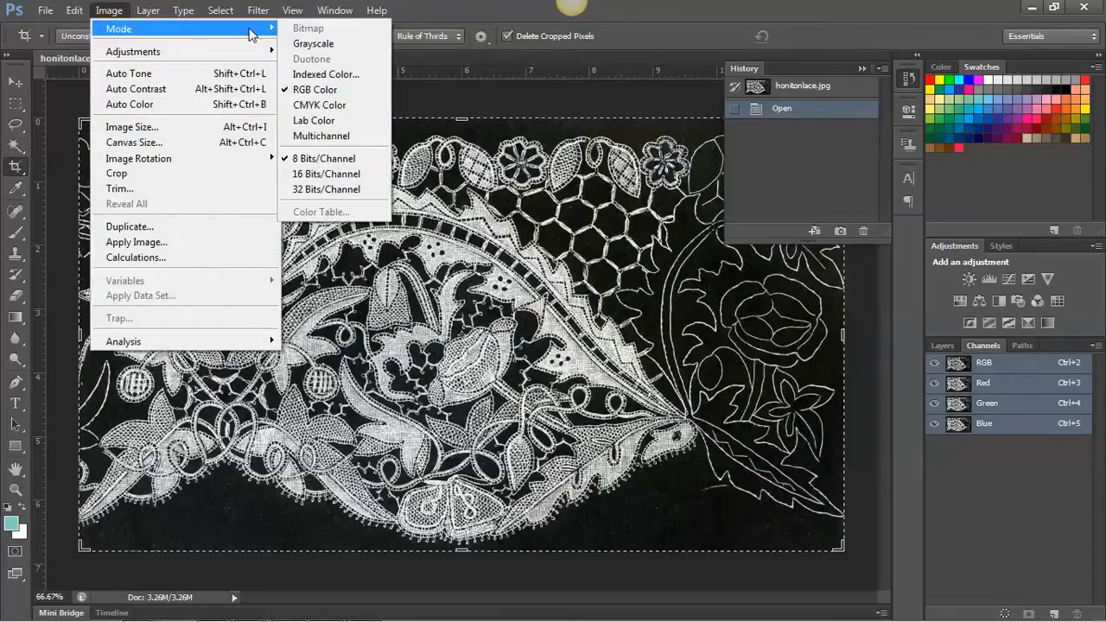
pyautogui.click(312, 43)
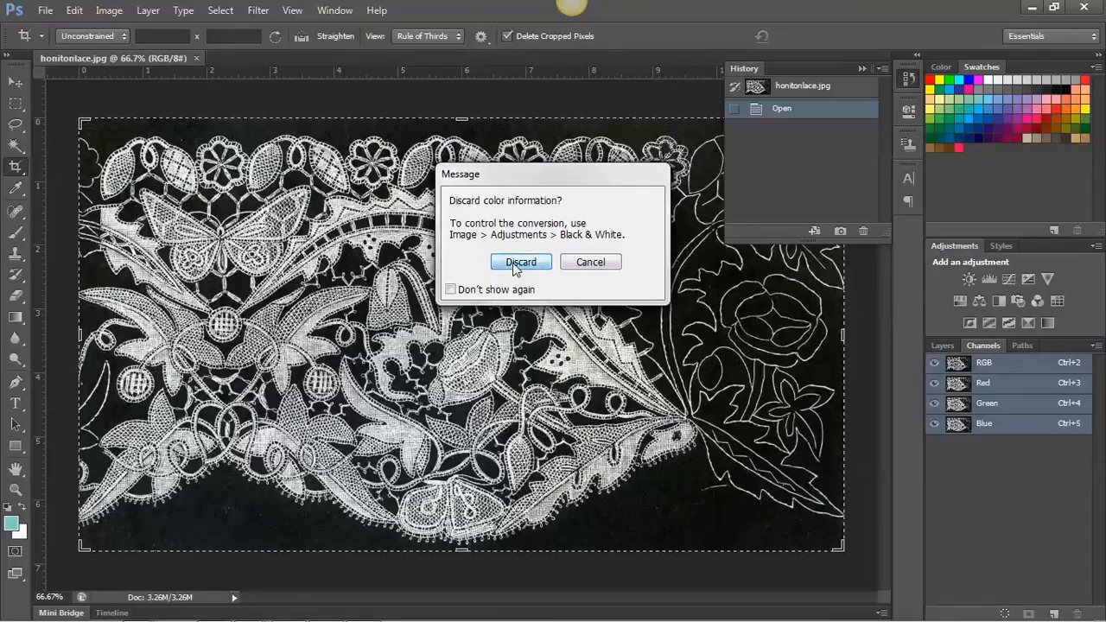
pyautogui.click(520, 262)
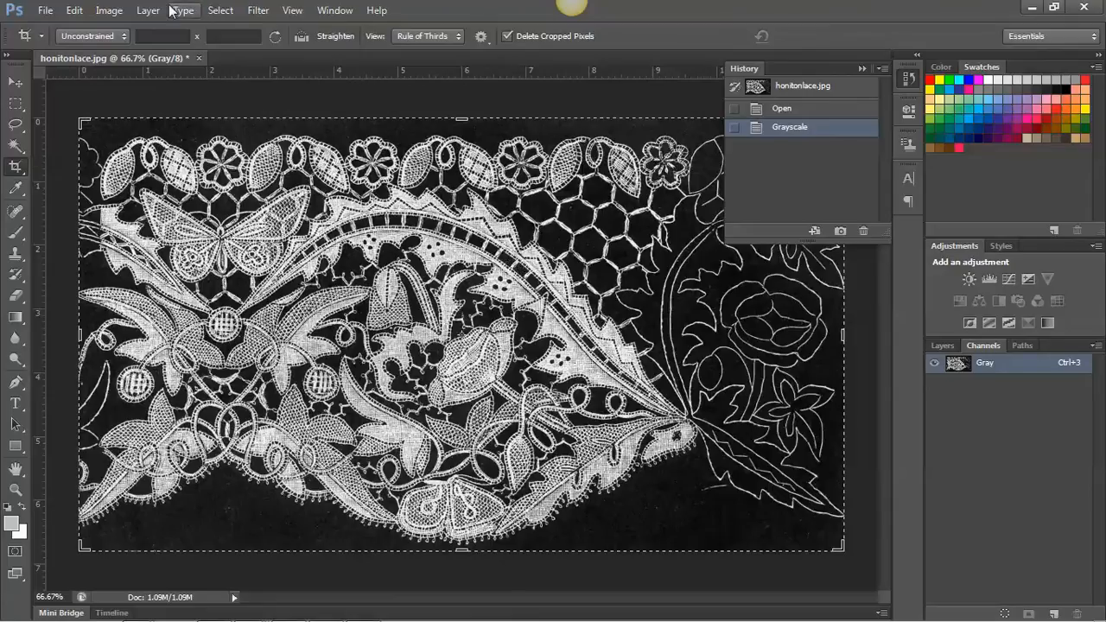
pyautogui.moveTo(109, 10)
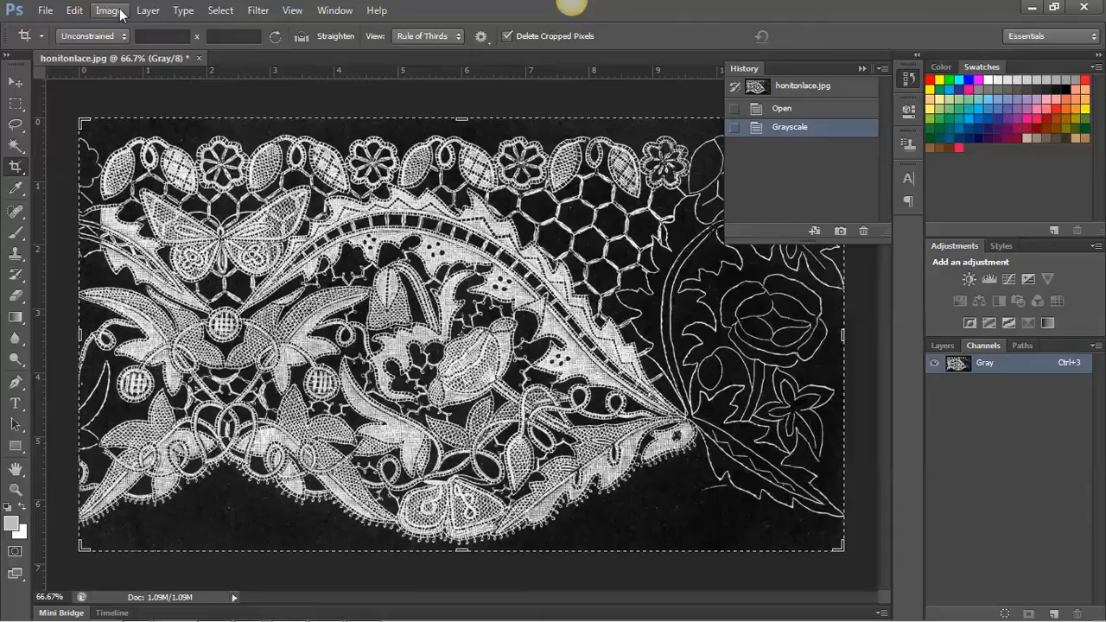
# Start a Levels adjustment, darkening the background shadows and brightening the lace highlights
pyautogui.click(107, 11)
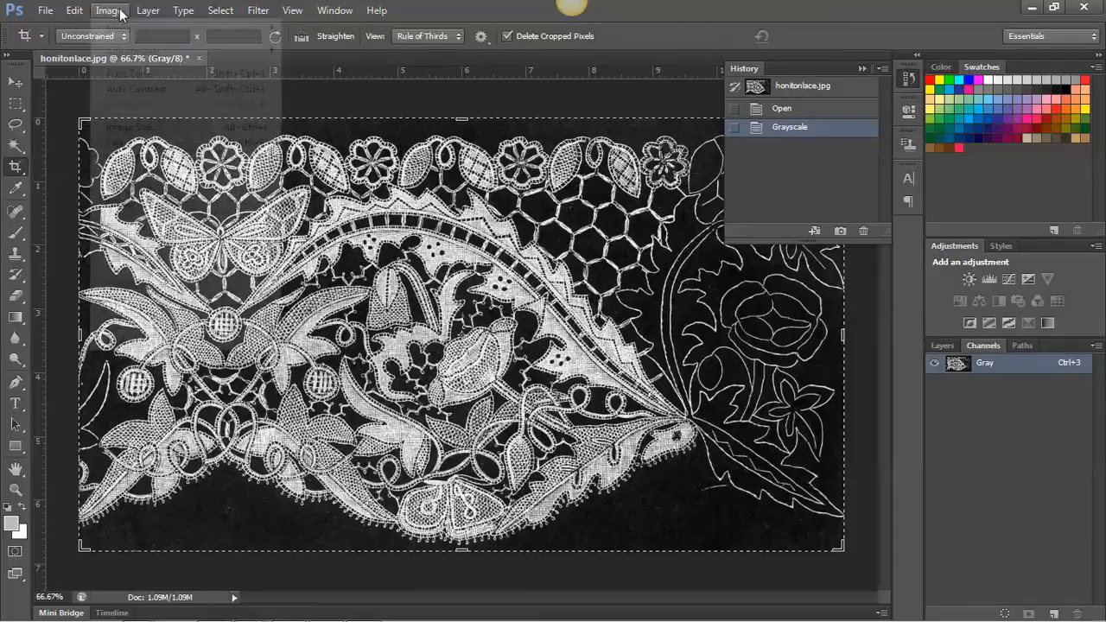
pyautogui.click(109, 11)
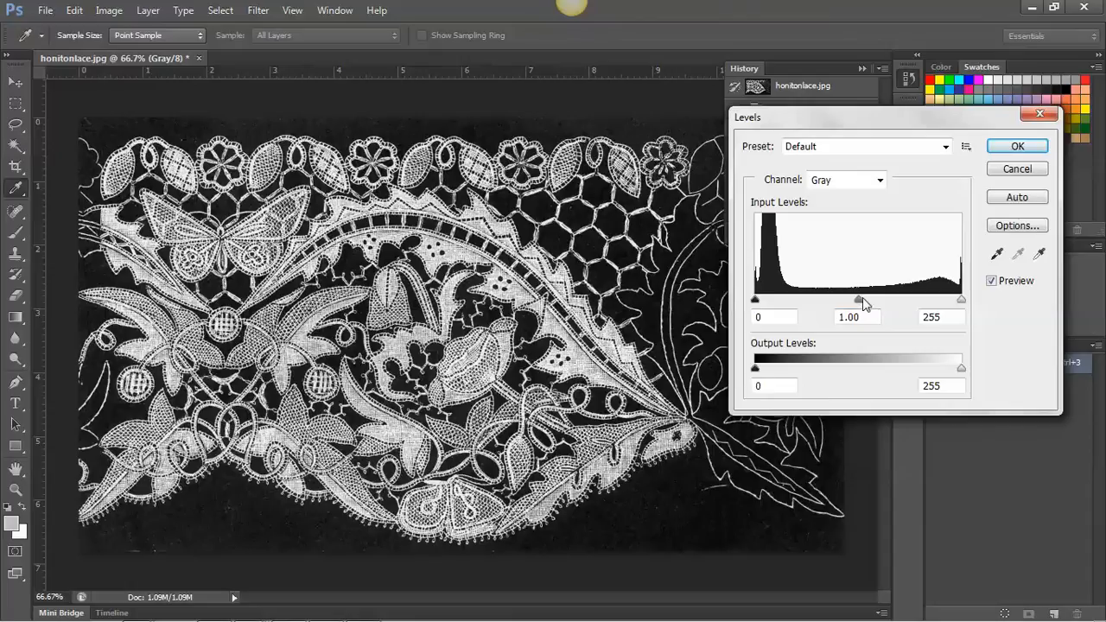
pyautogui.moveTo(858, 298); pyautogui.dragTo(820, 299)
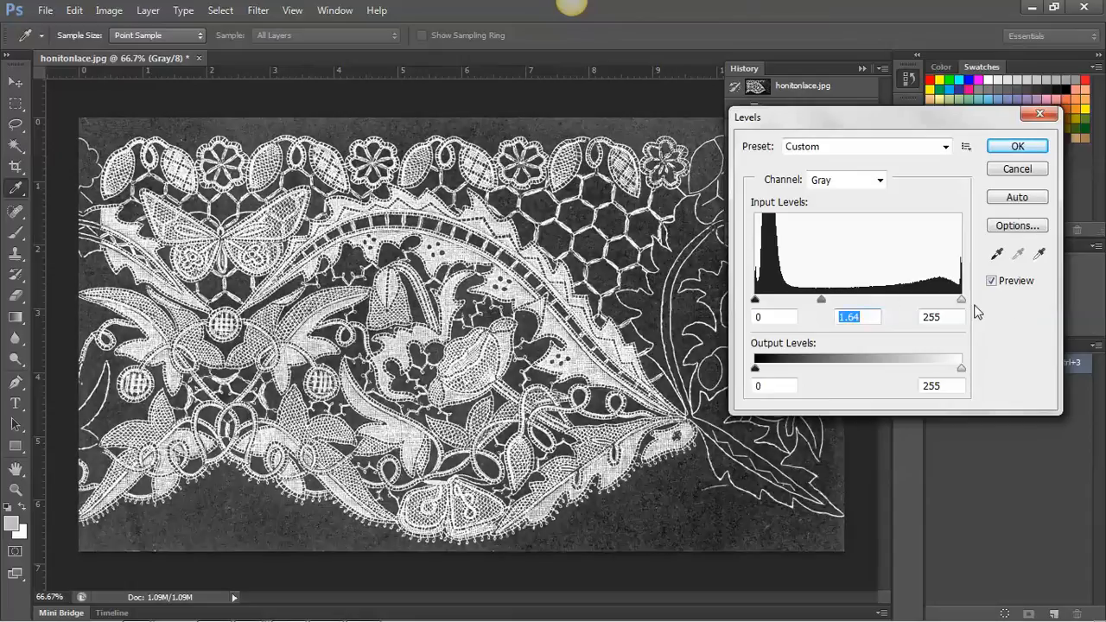
pyautogui.moveTo(753, 299); pyautogui.dragTo(781, 299)
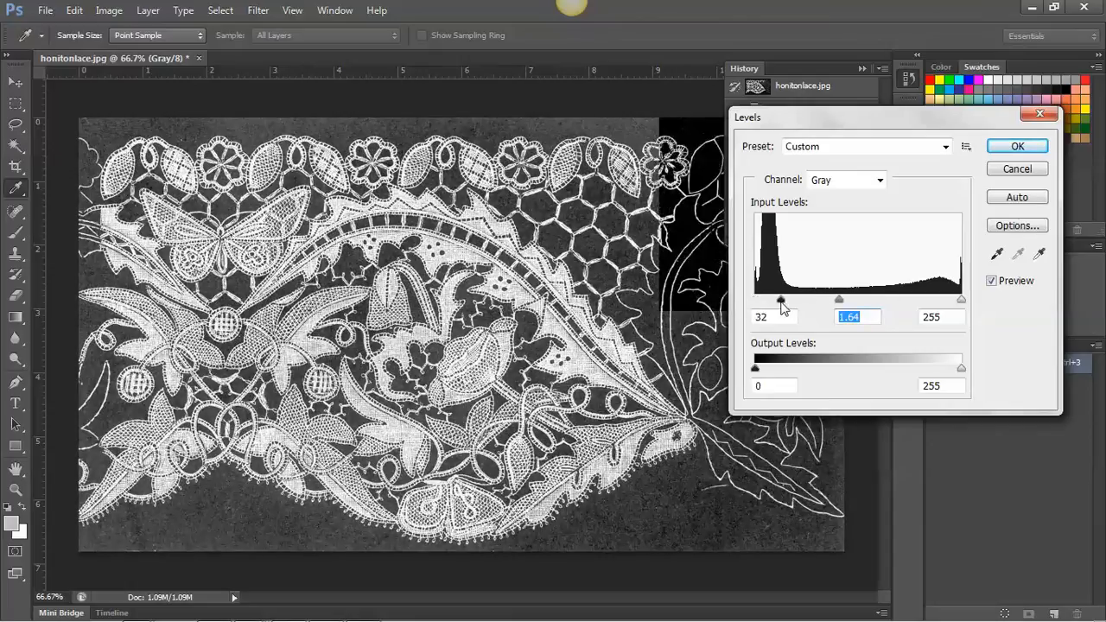
pyautogui.moveTo(781, 301); pyautogui.dragTo(784, 301)
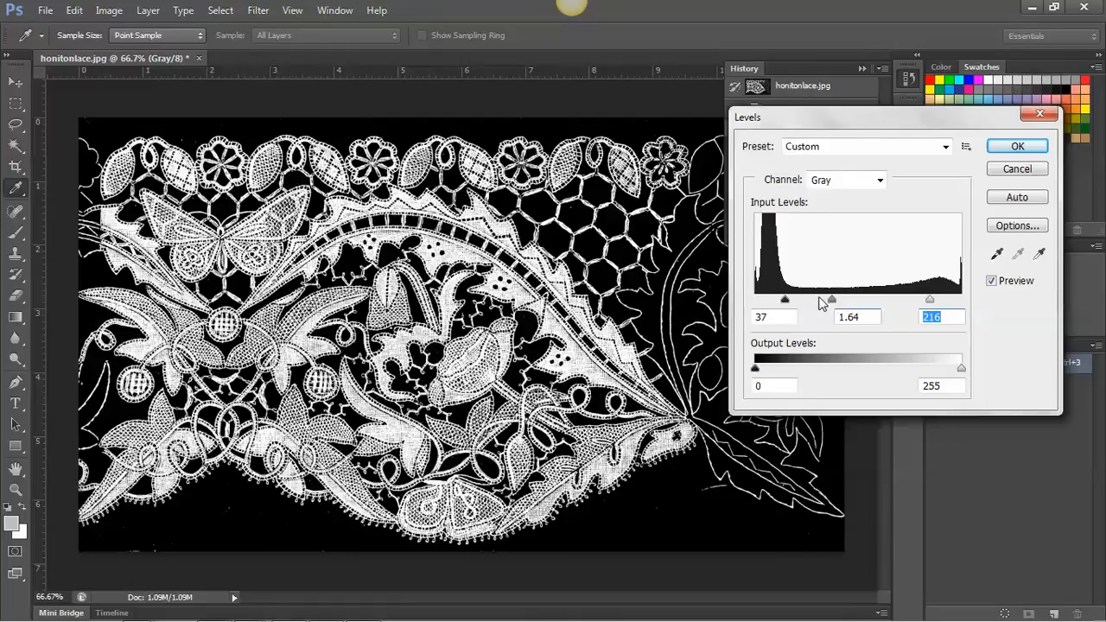
pyautogui.moveTo(832, 299); pyautogui.dragTo(818, 299)
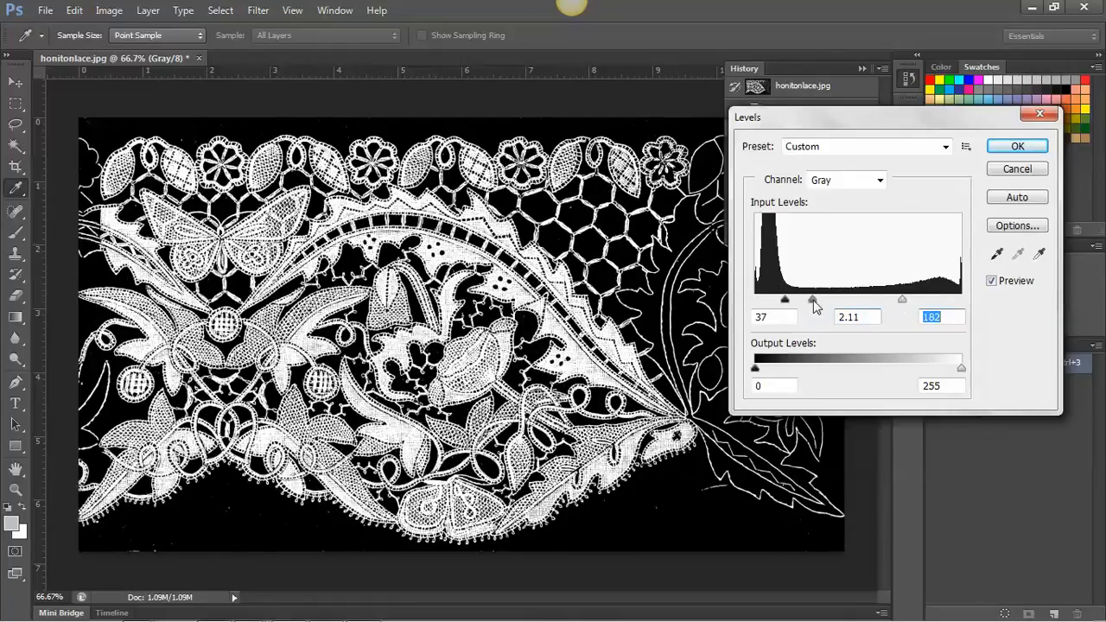
# Fine-tune the input levels to about 78 / 1.21 / 167 and apply them
pyautogui.moveTo(784, 301); pyautogui.dragTo(837, 300)
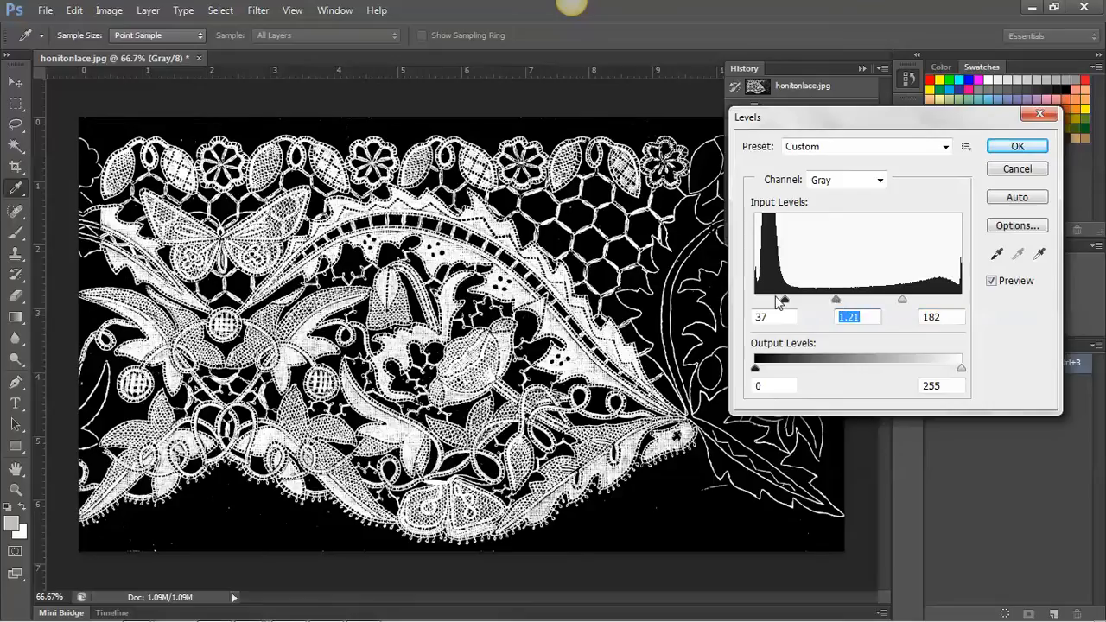
pyautogui.moveTo(781, 301); pyautogui.dragTo(799, 300)
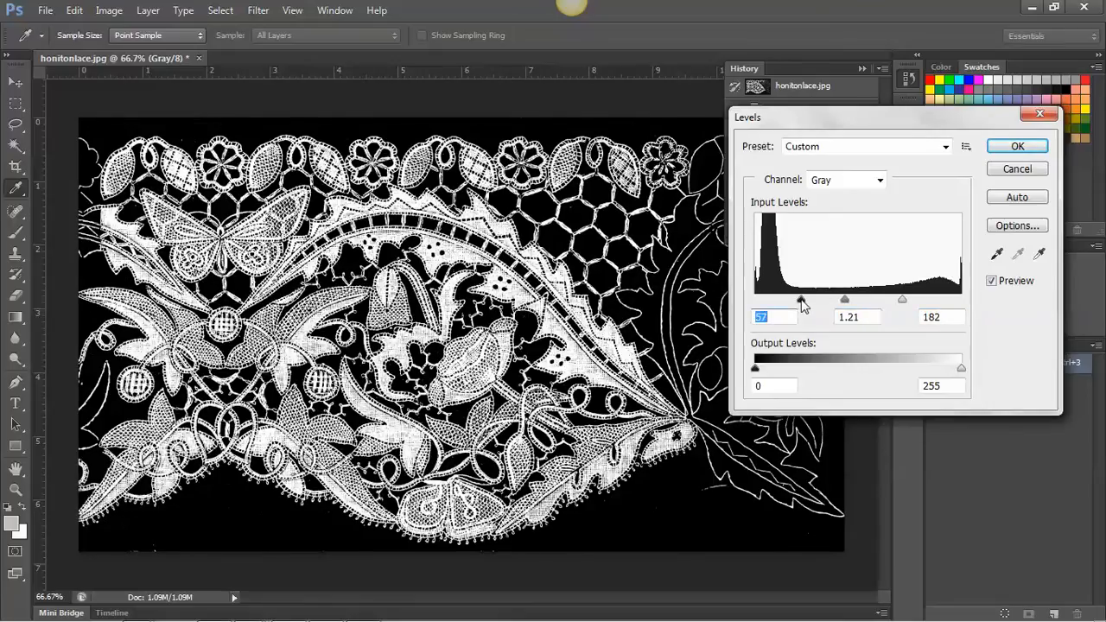
pyautogui.moveTo(800, 299); pyautogui.dragTo(819, 299)
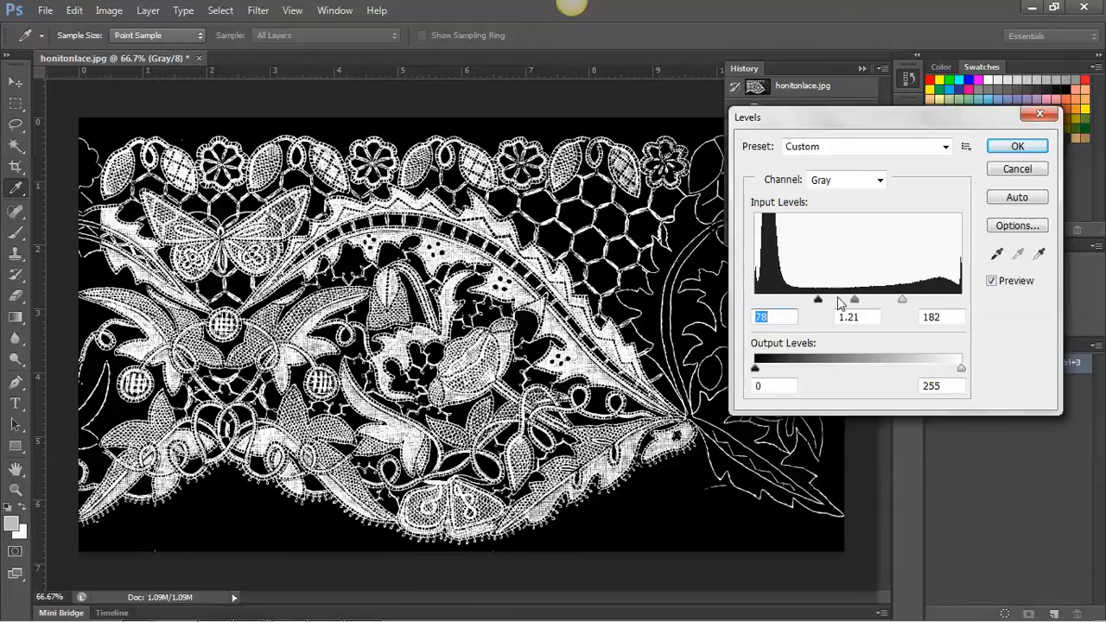
pyautogui.moveTo(902, 299); pyautogui.dragTo(889, 298)
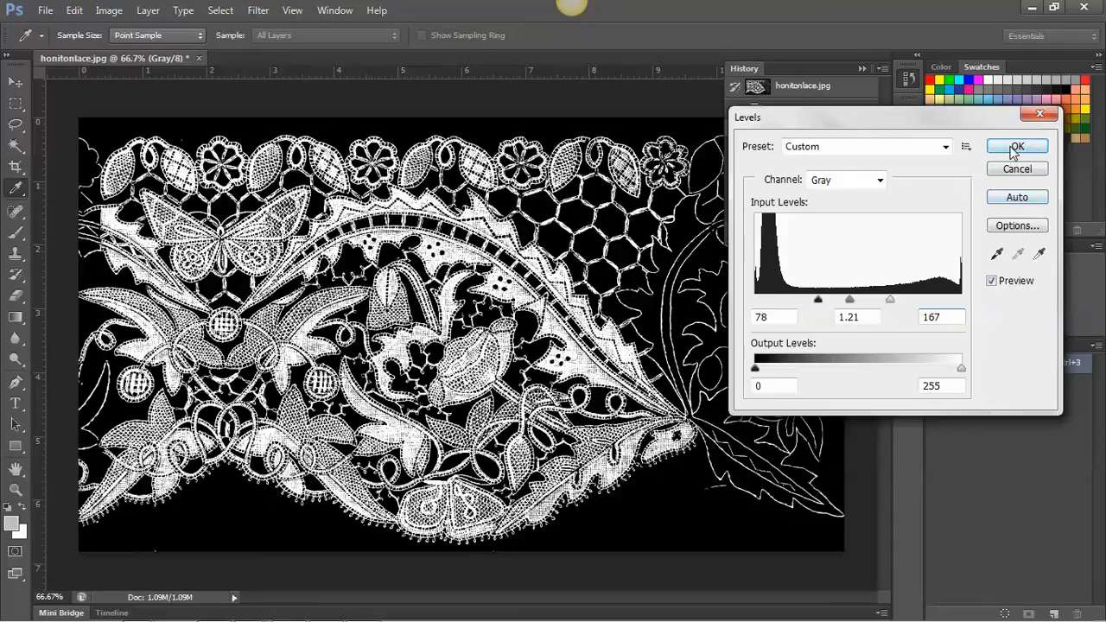
pyautogui.click(1015, 145)
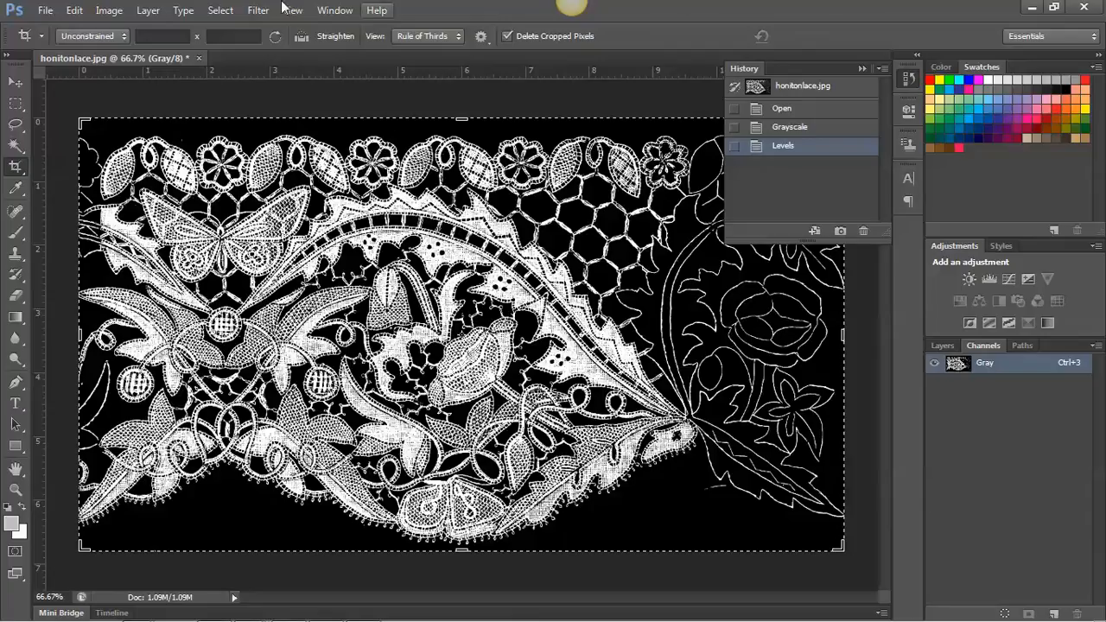
# Invert the image so the lace becomes black on a white background
pyautogui.click(109, 11)
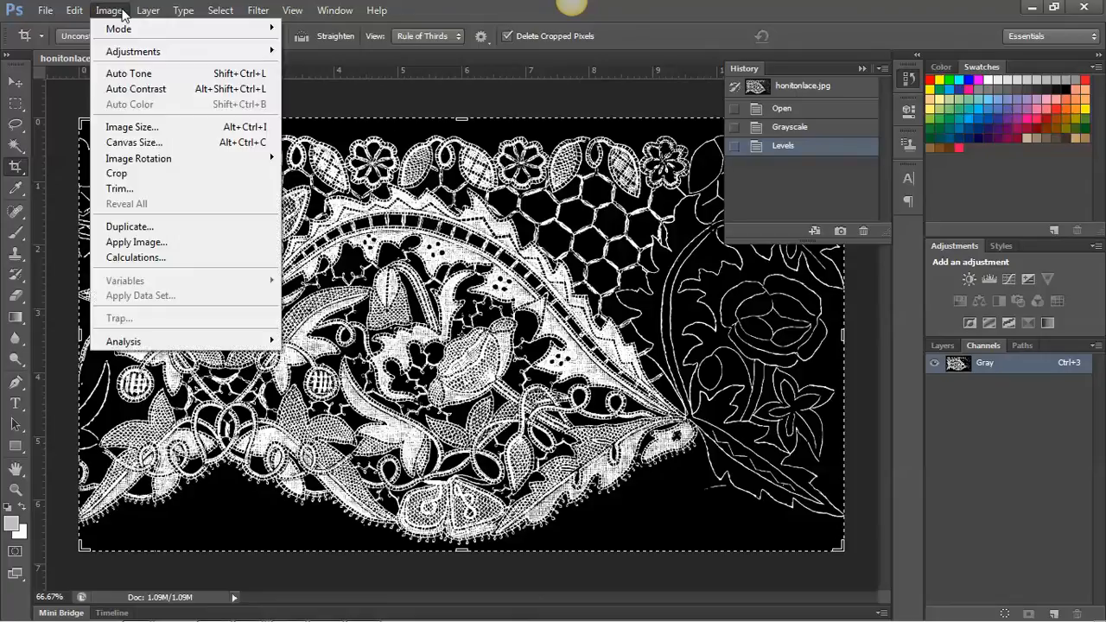
pyautogui.moveTo(118, 28)
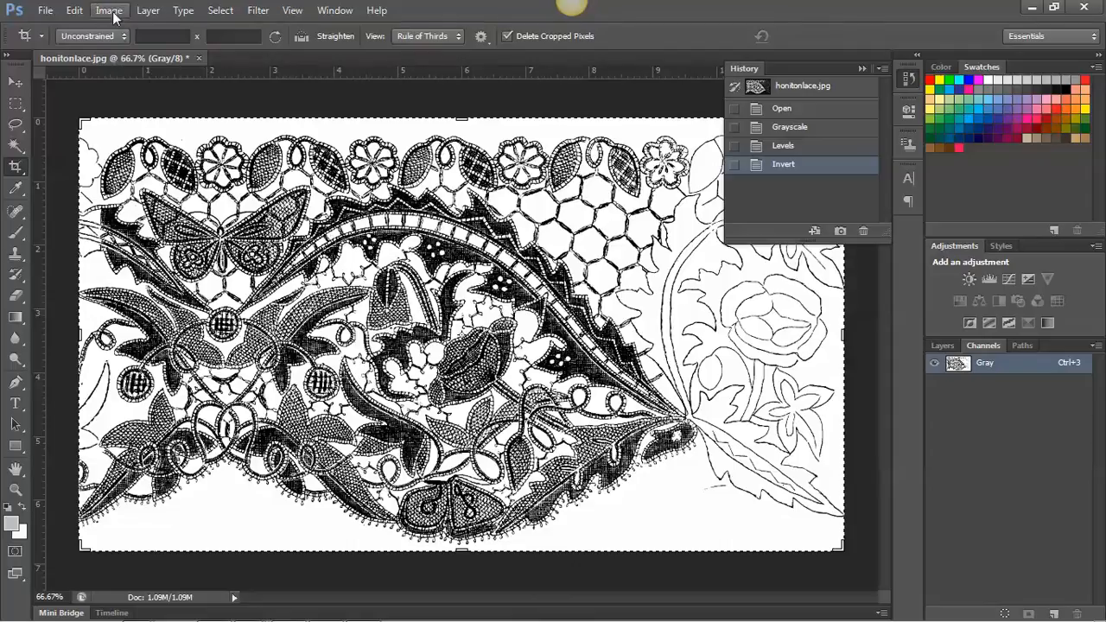
# Apply a second Levels adjustment of about 111 / 1.48 / 234 for deeper black lace on pure white
pyautogui.click(109, 10)
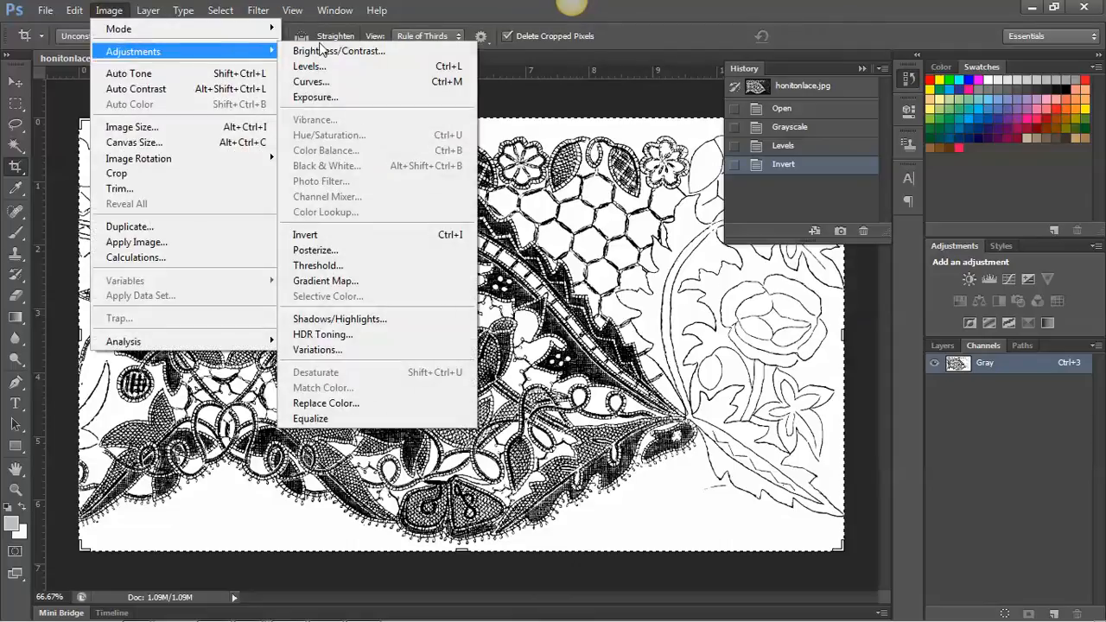
pyautogui.click(307, 66)
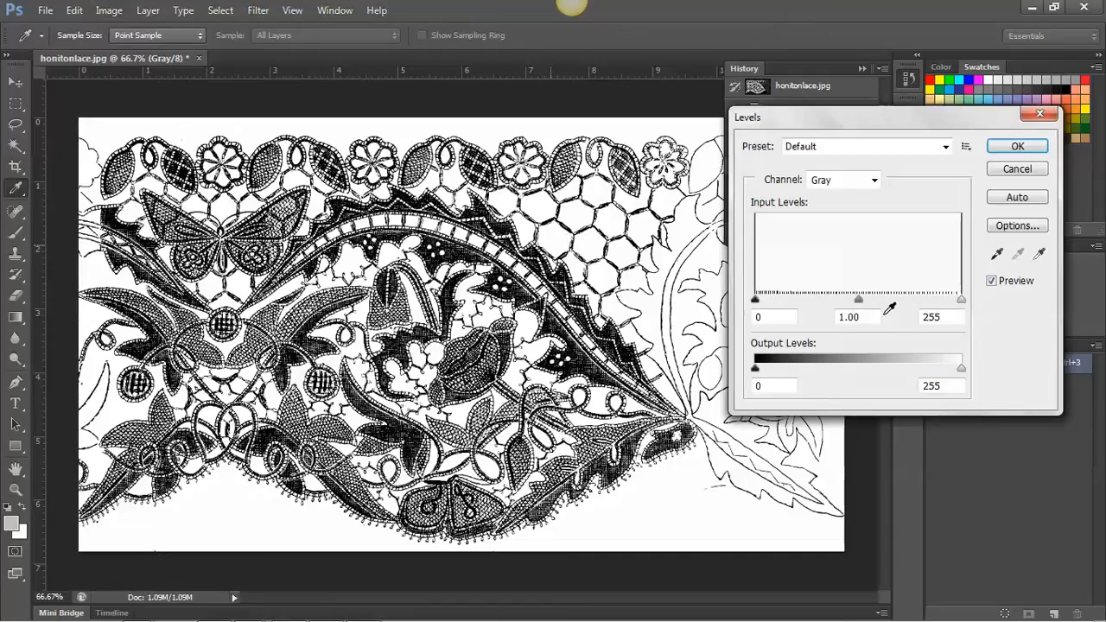
pyautogui.moveTo(857, 299); pyautogui.dragTo(829, 299)
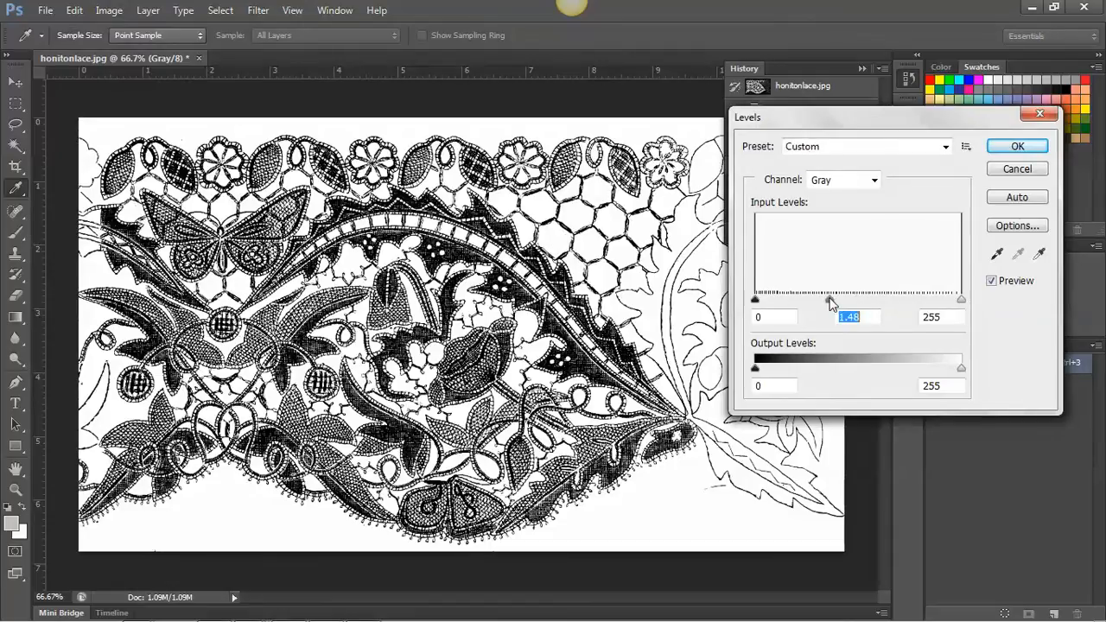
pyautogui.moveTo(754, 299); pyautogui.dragTo(805, 298)
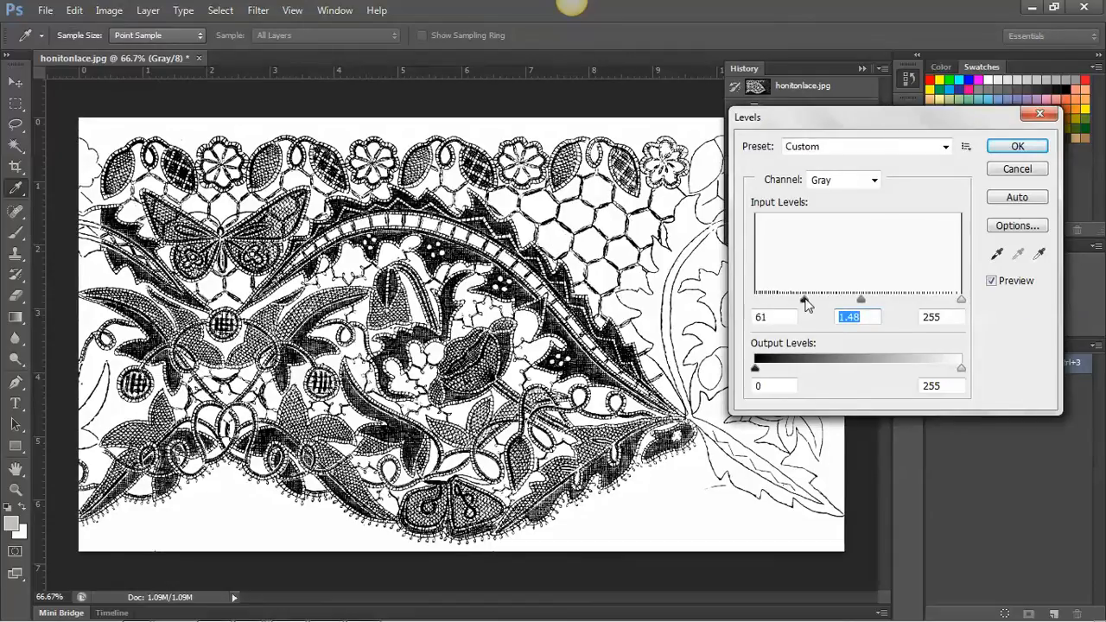
pyautogui.moveTo(803, 300); pyautogui.dragTo(829, 300)
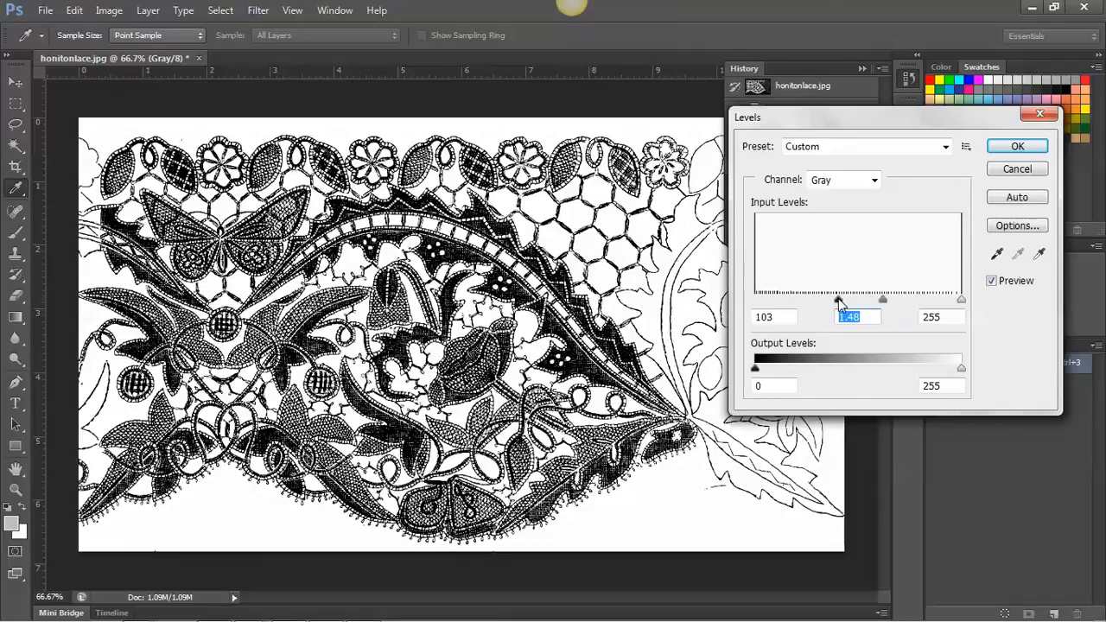
pyautogui.moveTo(836, 299); pyautogui.dragTo(843, 299)
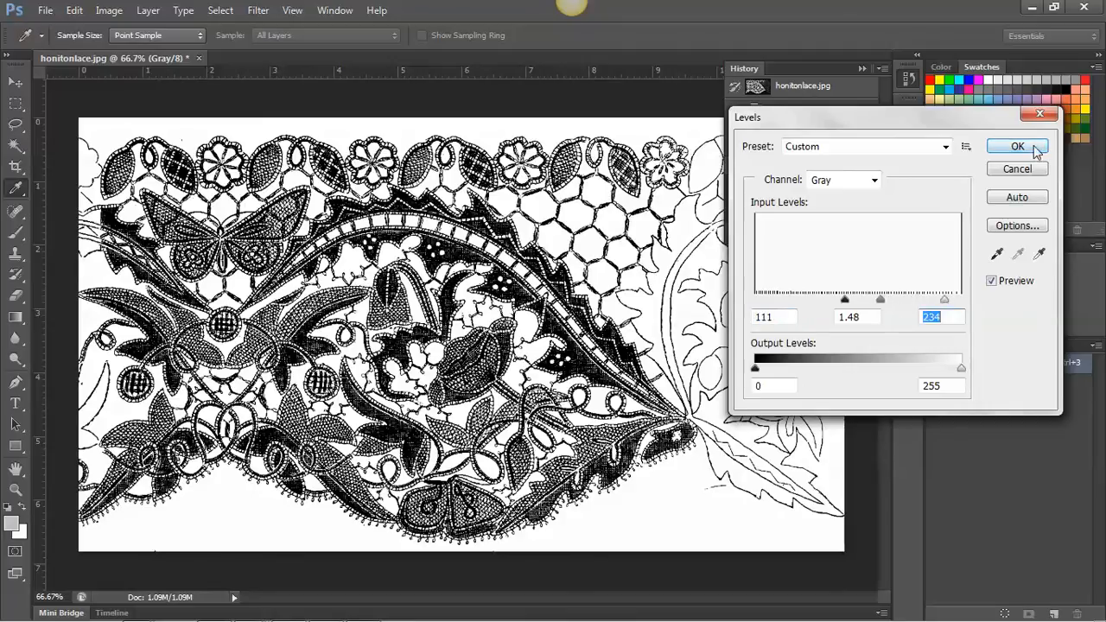
pyautogui.click(1016, 145)
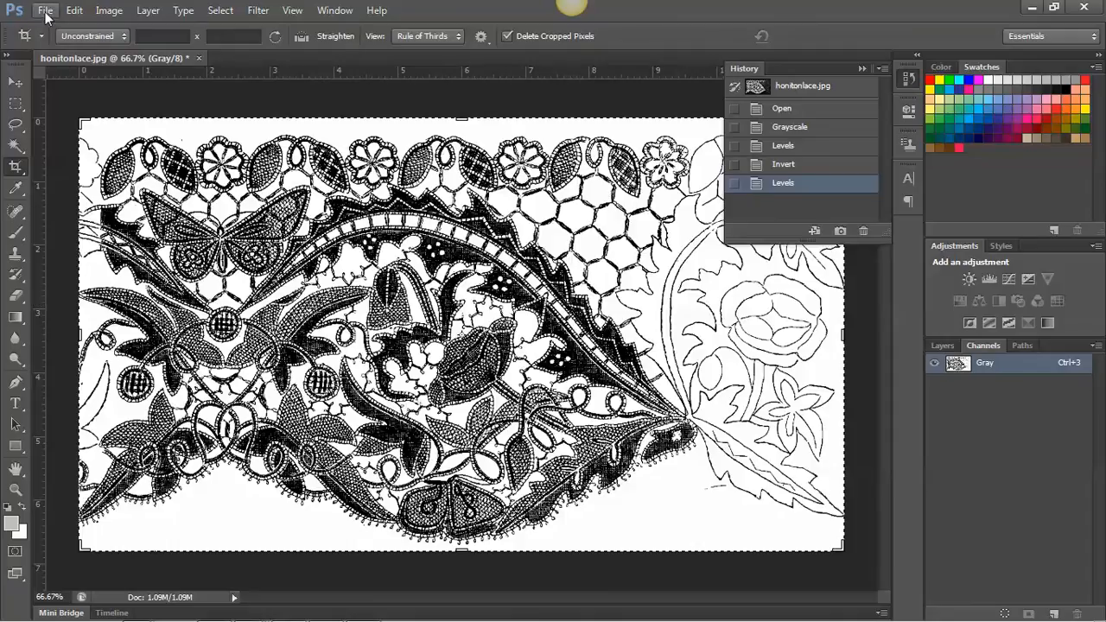
# Save the image as 'honitonlace tut.tif' in TIFF format in the lace folder
pyautogui.click(45, 10)
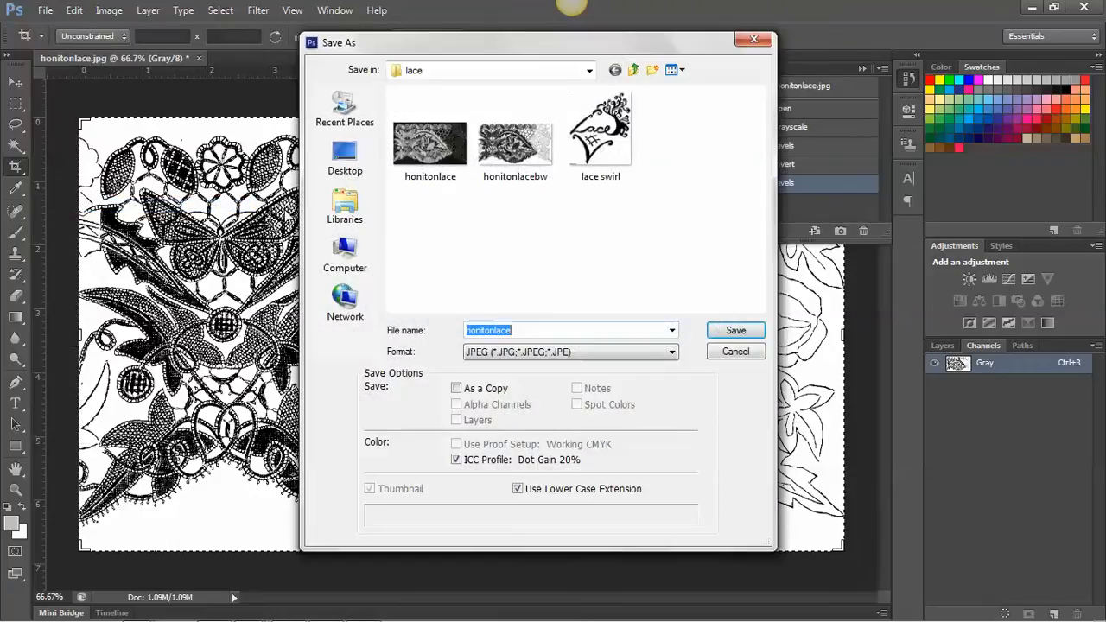
pyautogui.click(532, 330)
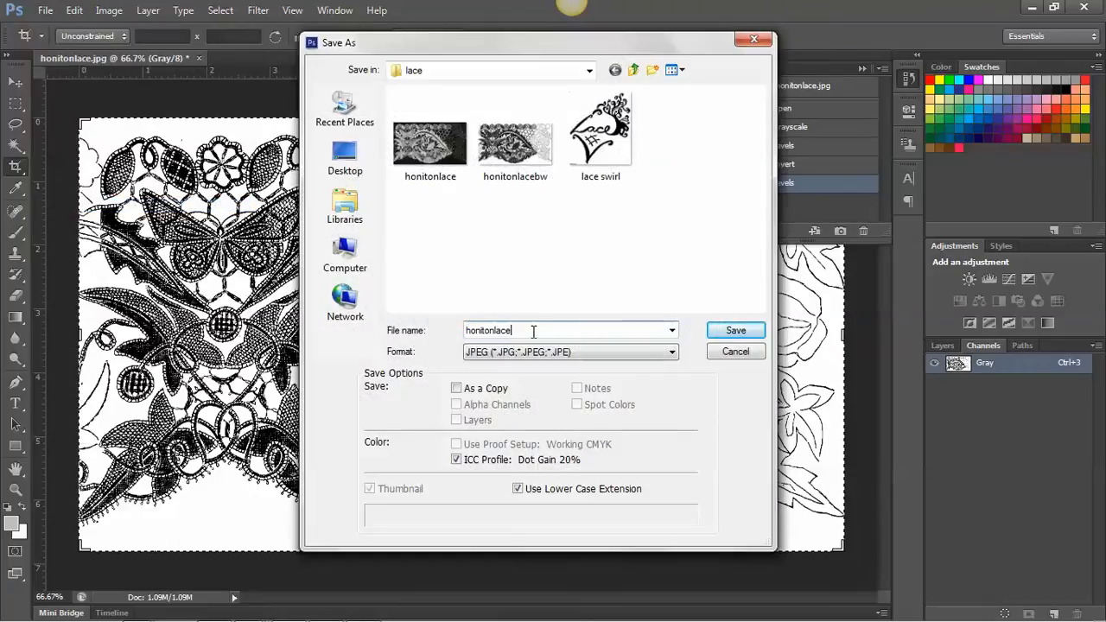
pyautogui.write('tut')
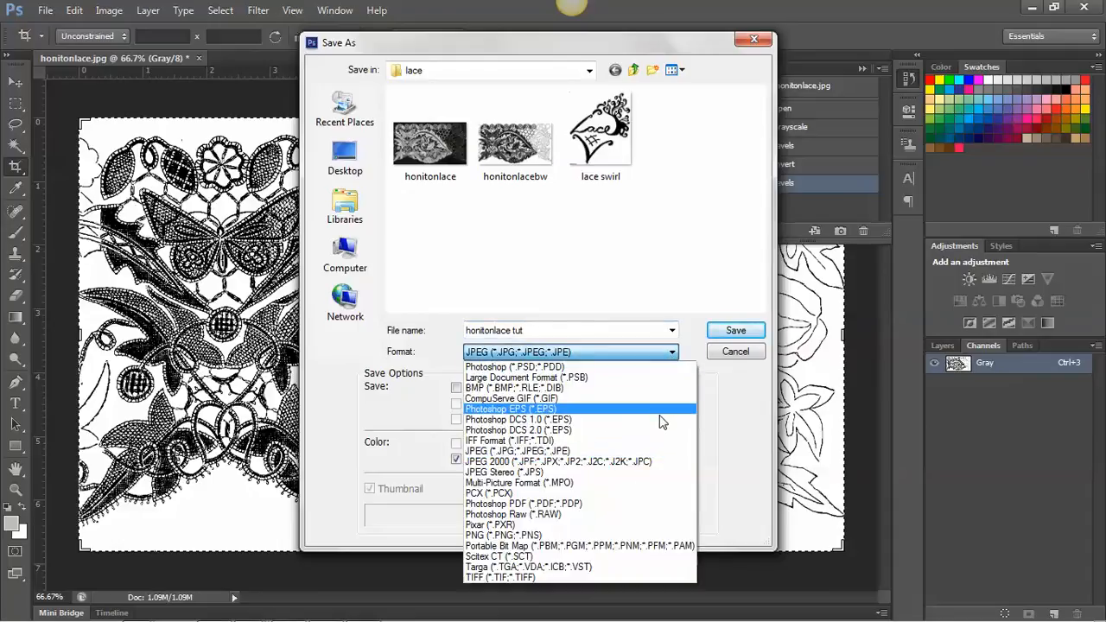
pyautogui.moveTo(577, 577)
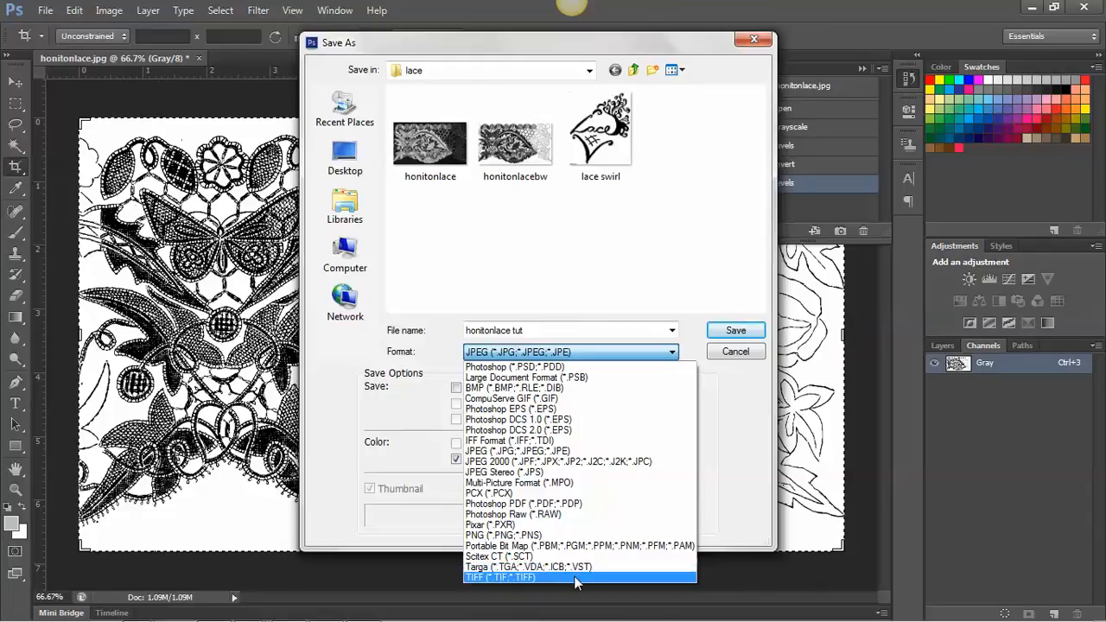
pyautogui.click(499, 577)
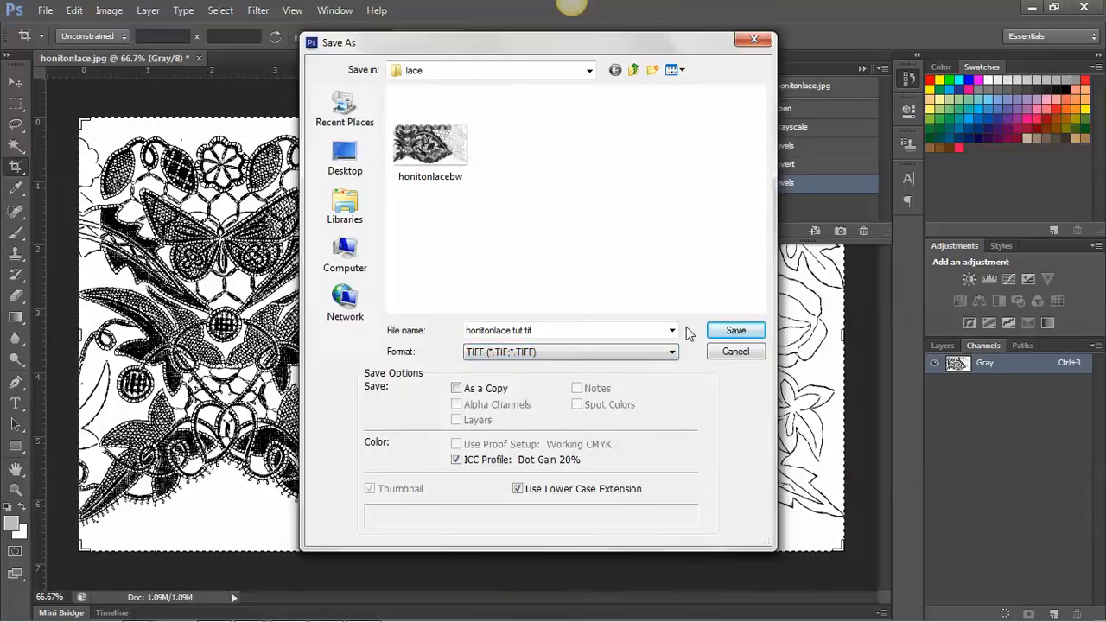
pyautogui.moveTo(736, 330)
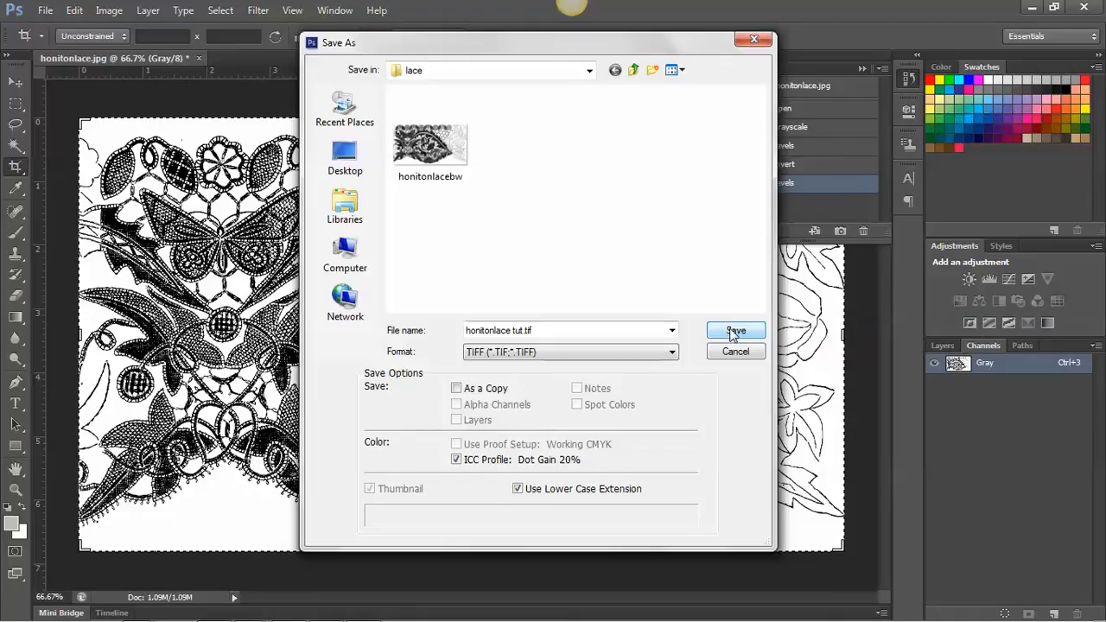
pyautogui.click(736, 332)
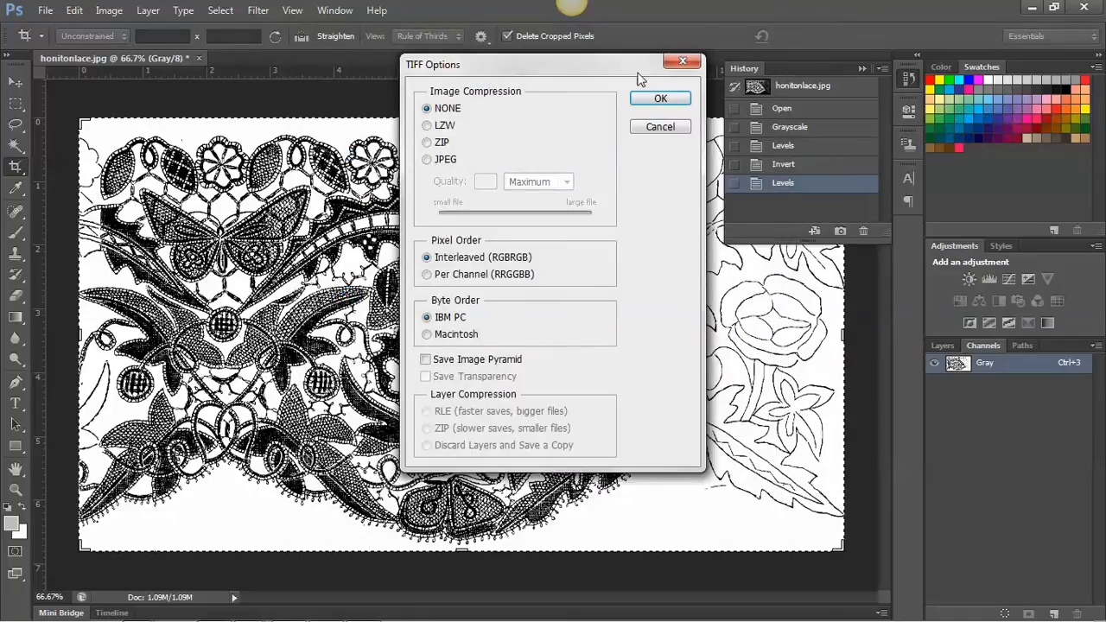
pyautogui.click(660, 97)
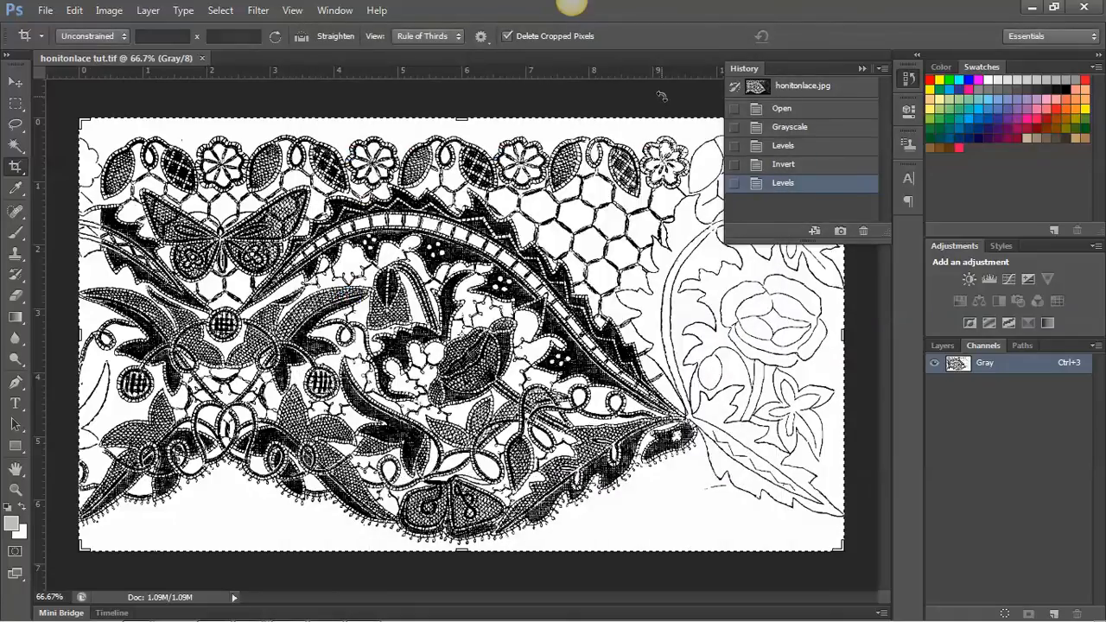